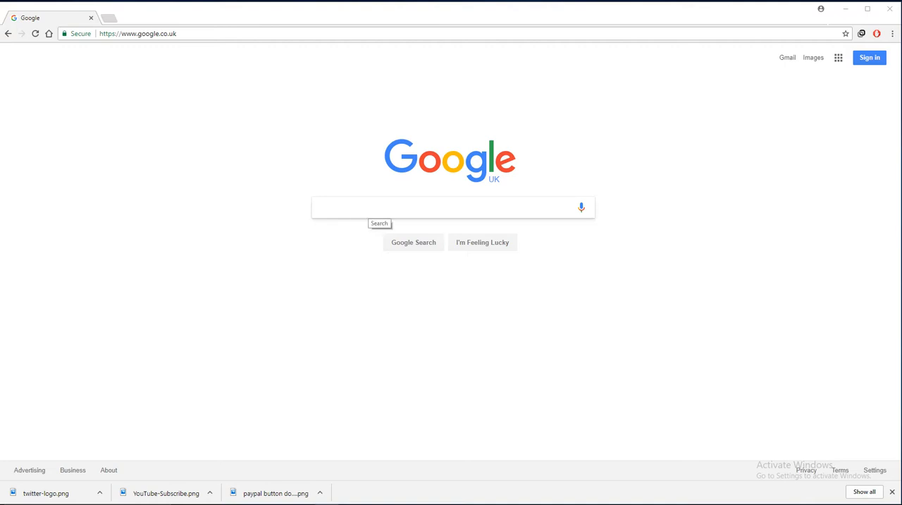
Step: Reach the YouTube home page through the Google apps grid on the Google homepage
left_click(451, 205)
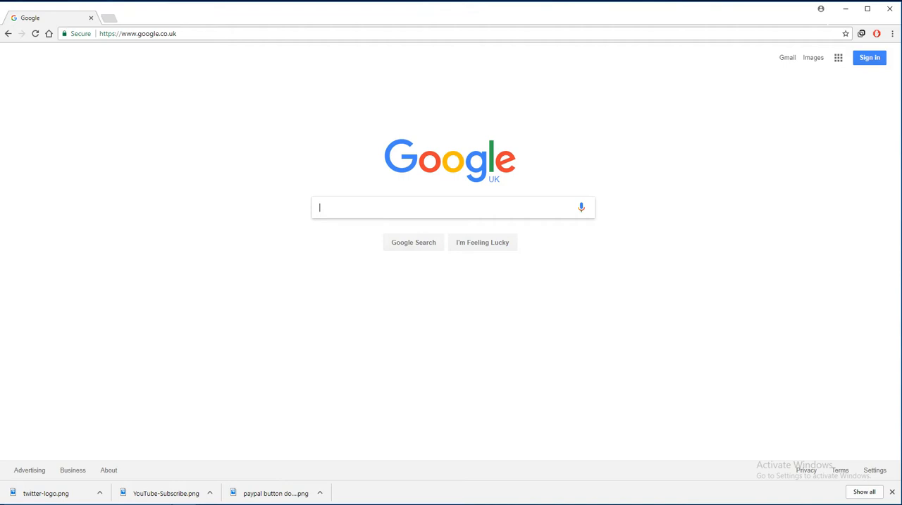
left_click(837, 56)
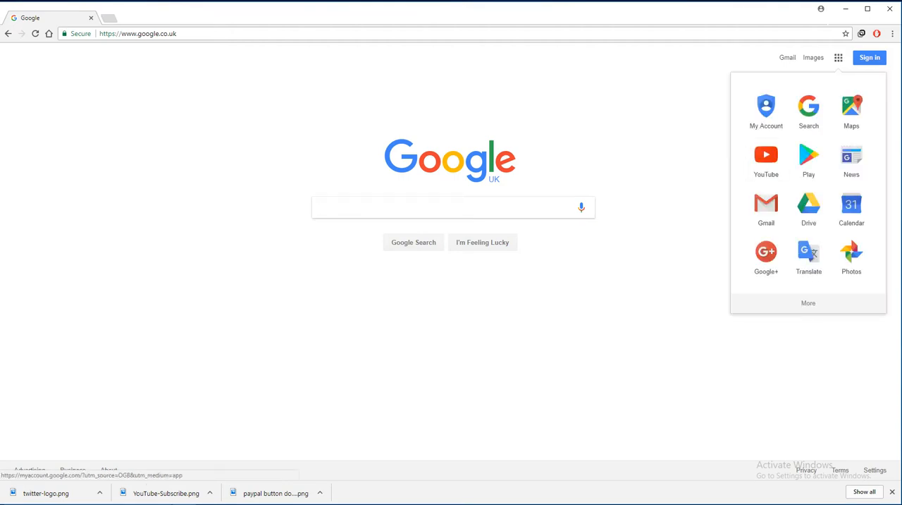
left_click(766, 153)
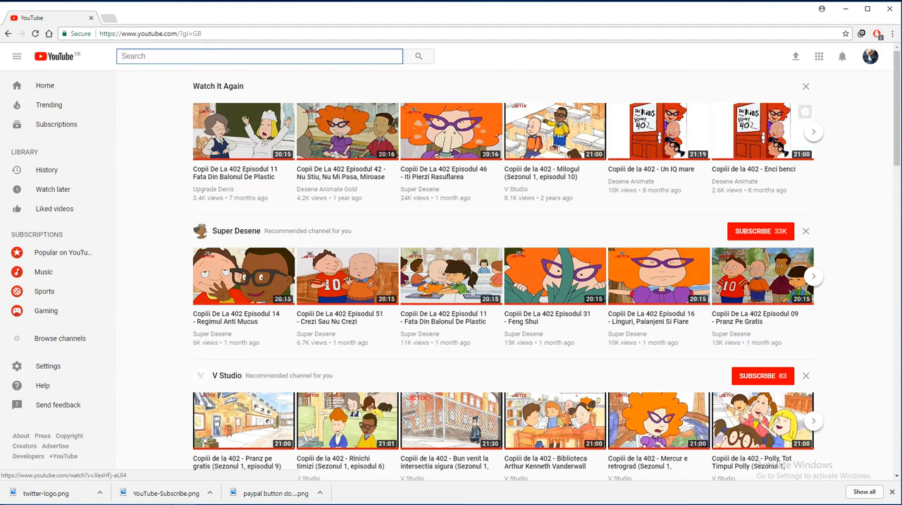
Step: Go to My channel from the avatar menu and enter Creator Studio's Video Manager
left_click(871, 59)
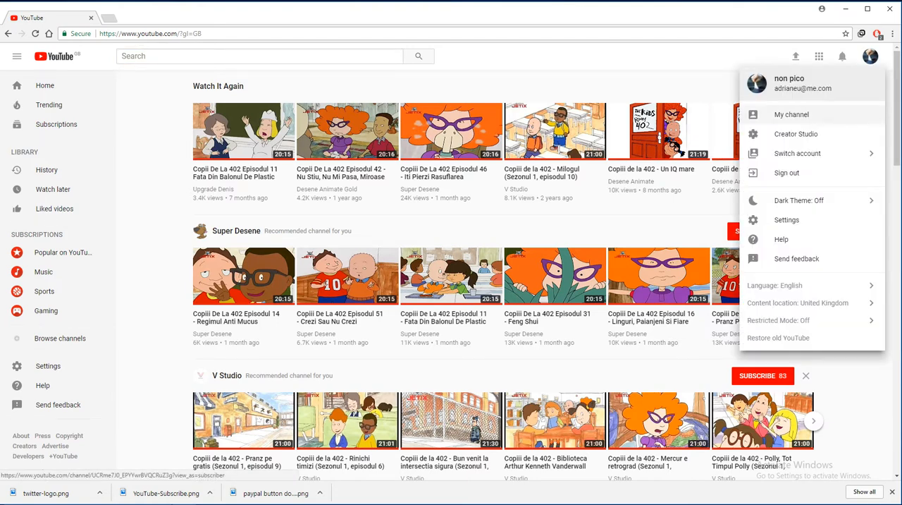
left_click(791, 114)
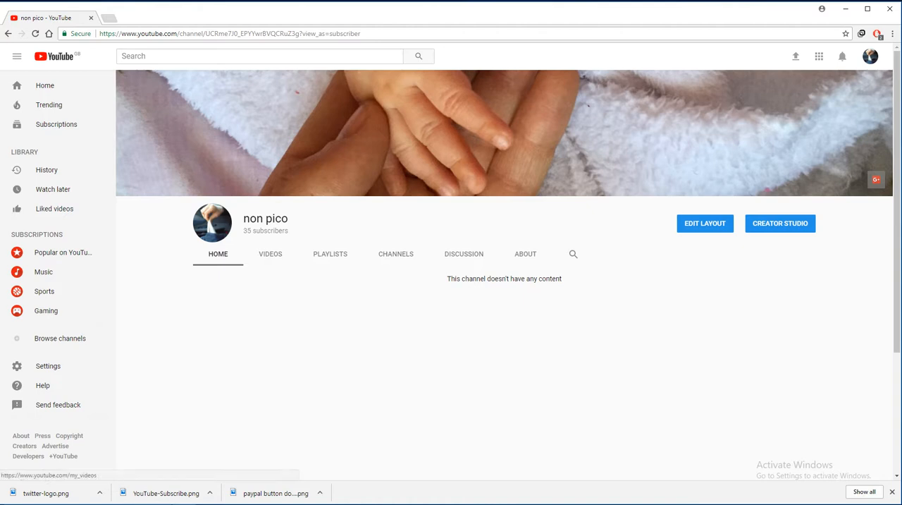
left_click(781, 223)
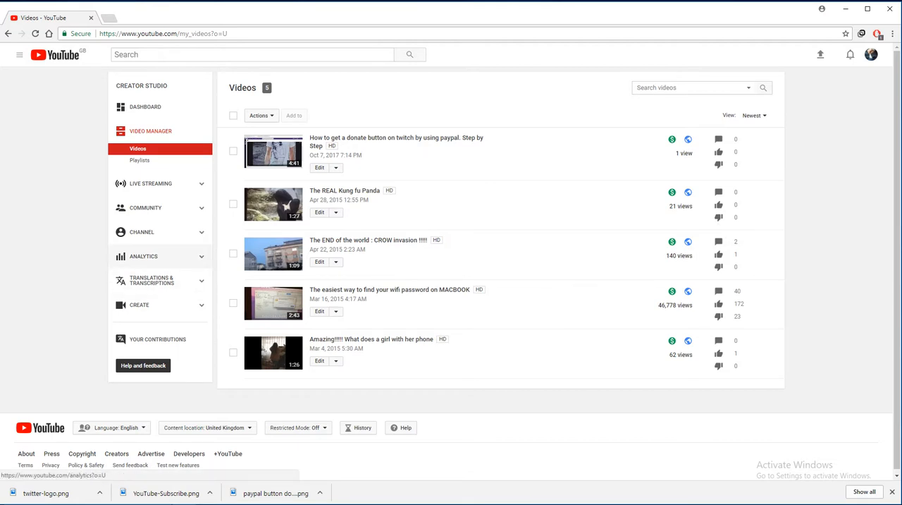
Step: Show the Analytics overview and scroll through lifetime watch time, views and revenue
left_click(144, 255)
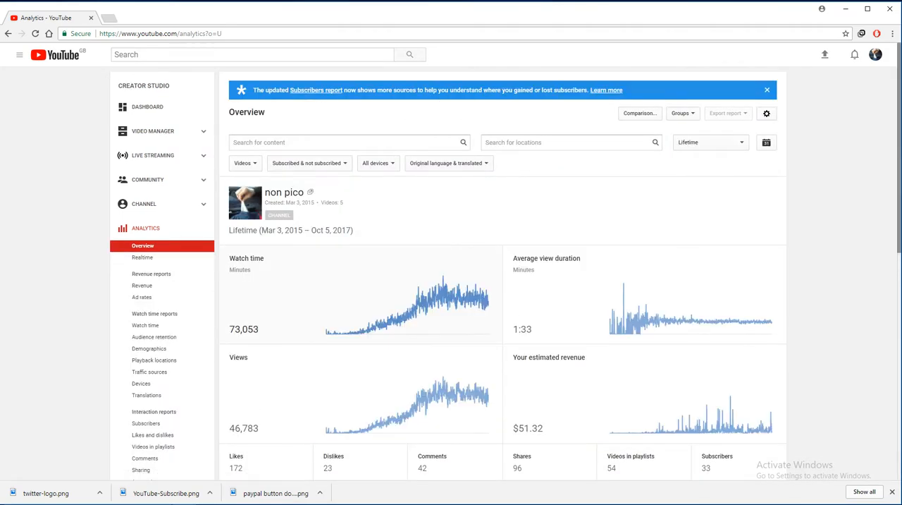
scroll("down", 3)
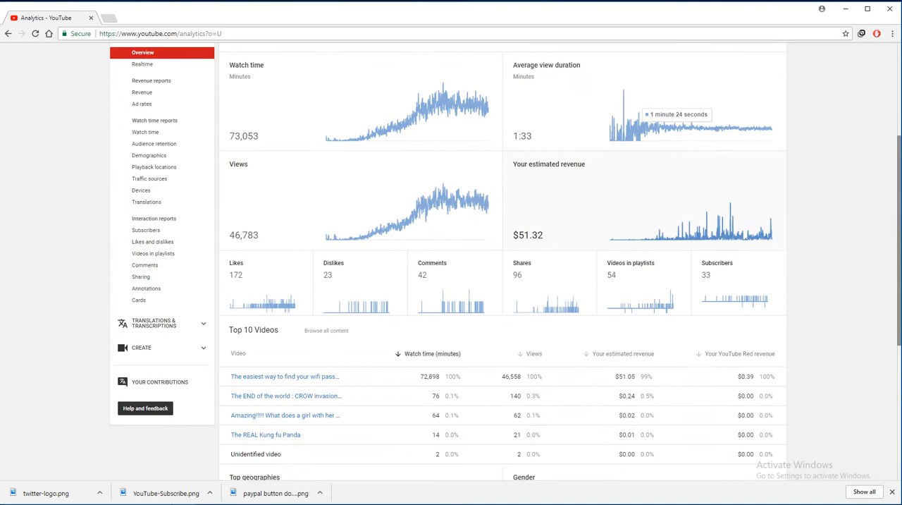
scroll("down", 3)
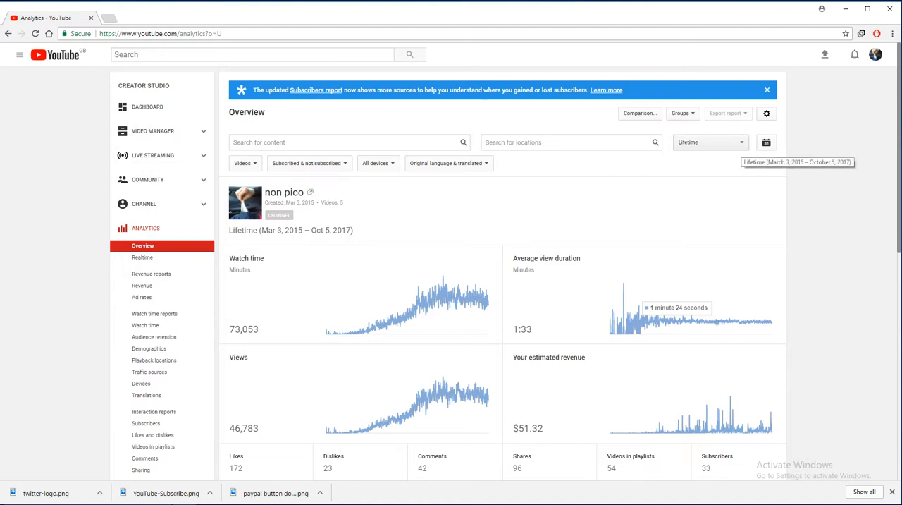
Step: Limit the Analytics overview to the Last 7 days and review the stats
left_click(710, 141)
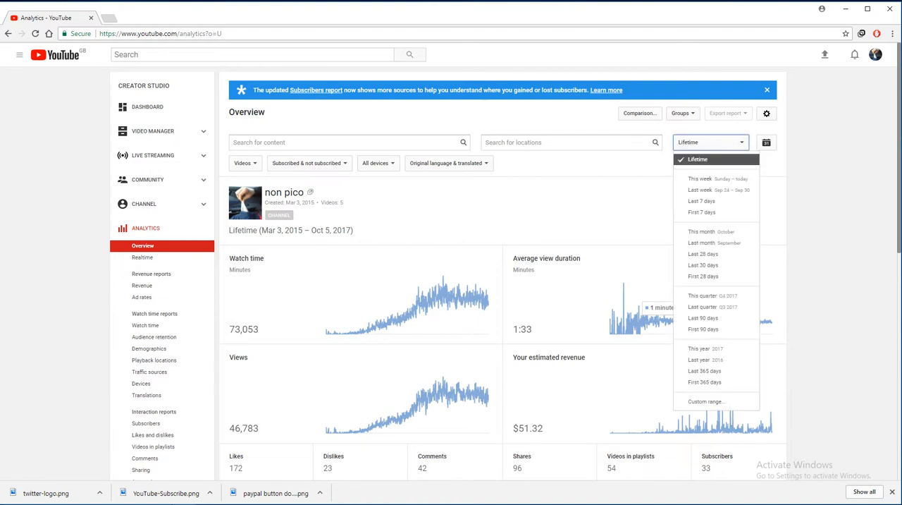
mouse_move(702, 243)
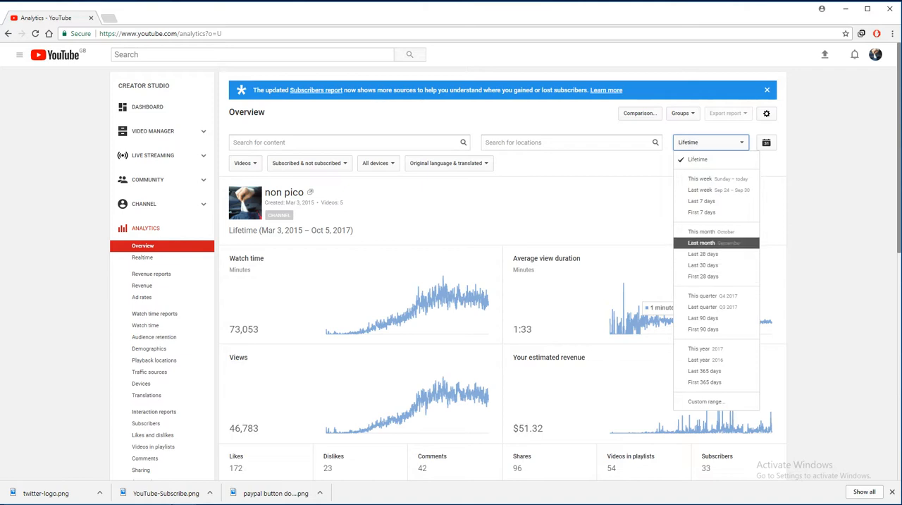
left_click(699, 200)
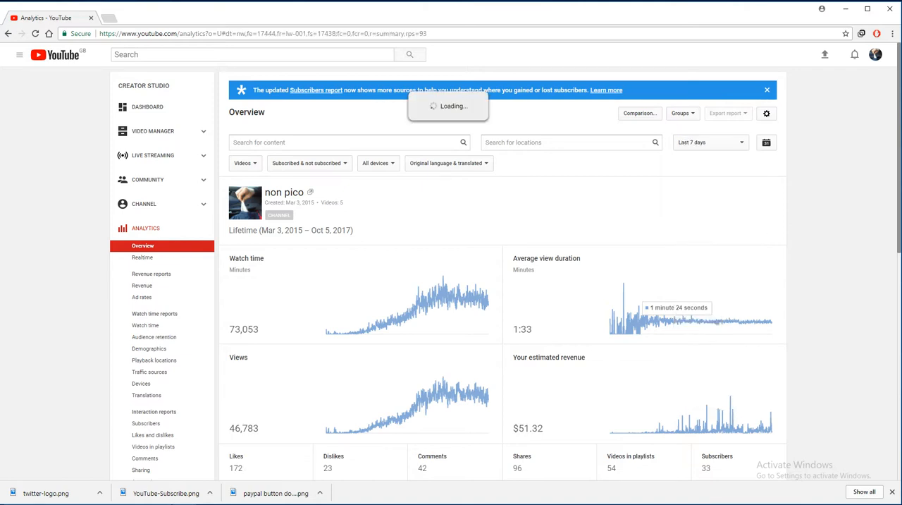
scroll("down", 3)
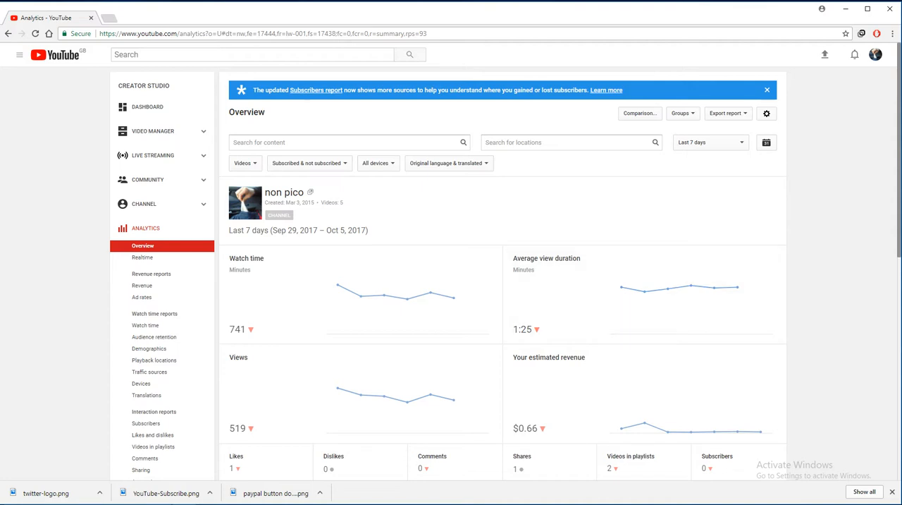
Step: Switch the reporting period back to Lifetime and bring up the Default settings dialog
left_click(707, 141)
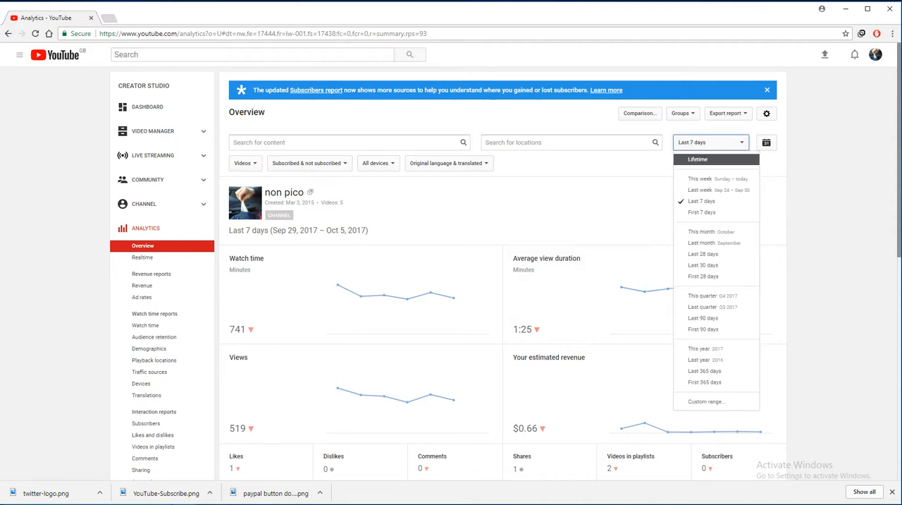
left_click(700, 158)
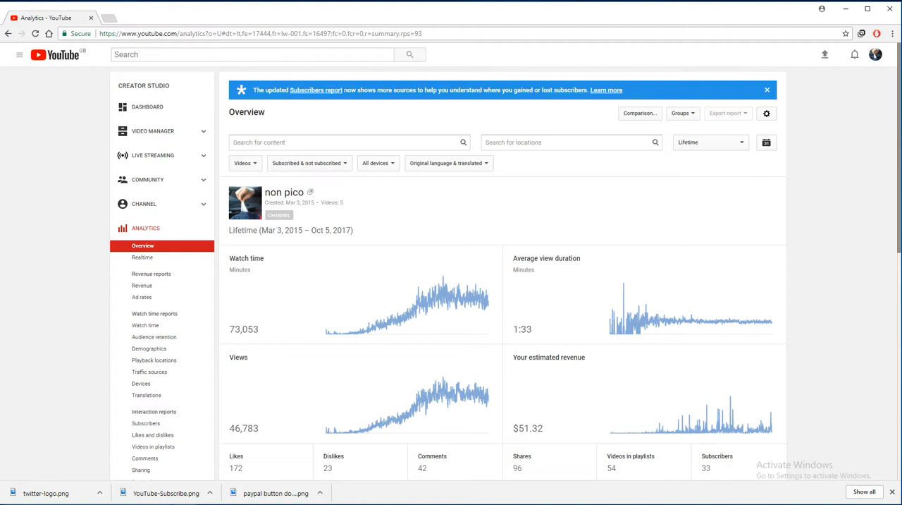
left_click(767, 113)
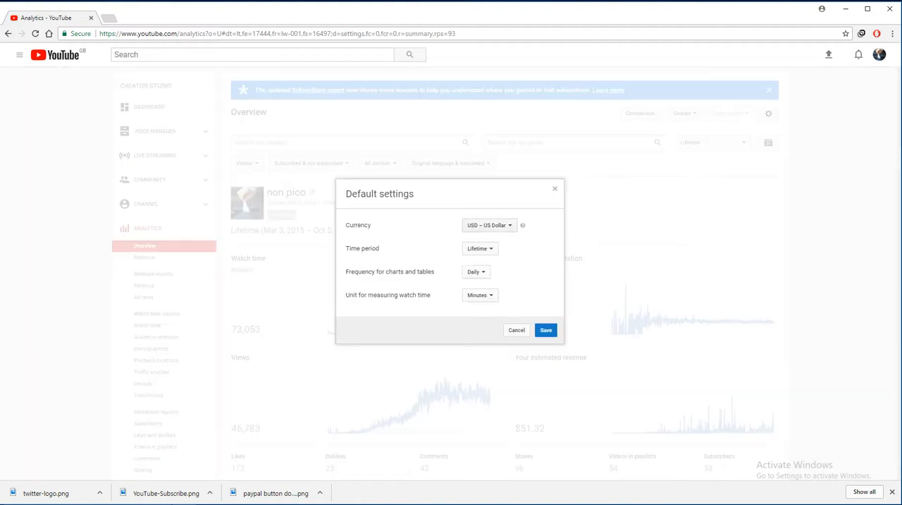
left_click(488, 225)
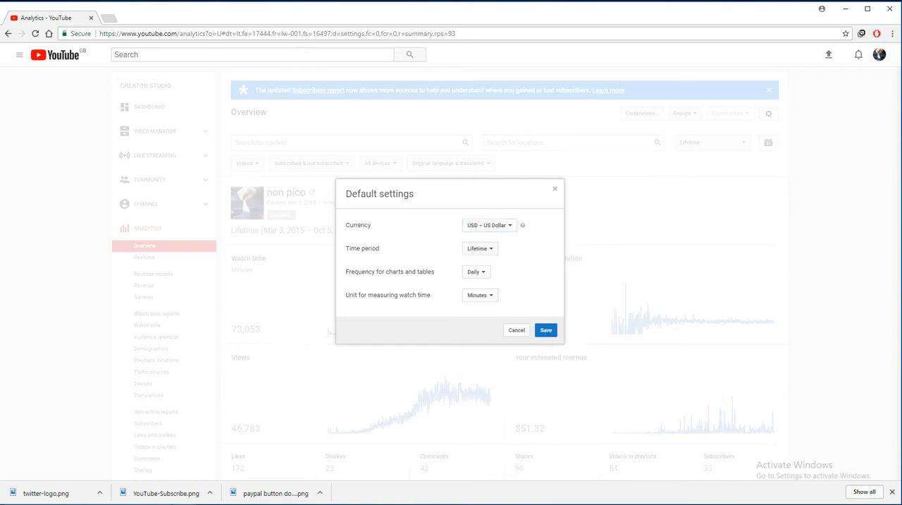
left_click(475, 271)
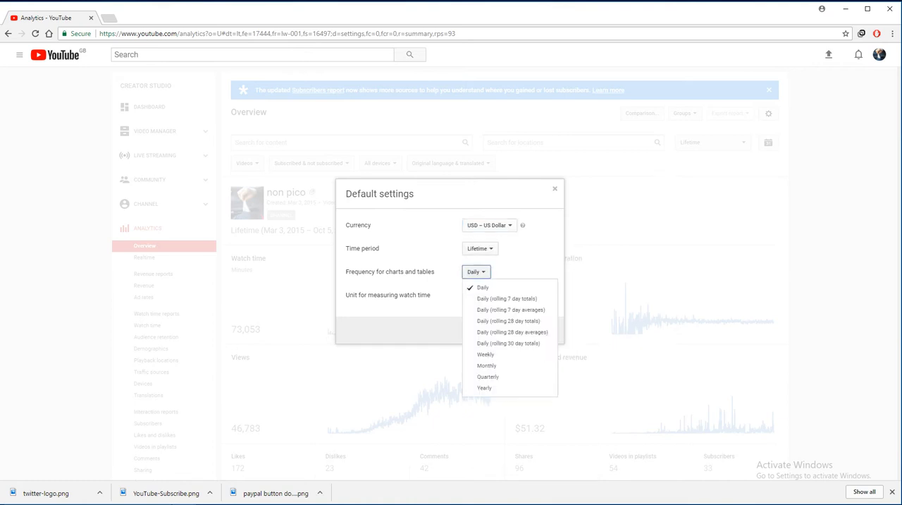
left_click(485, 287)
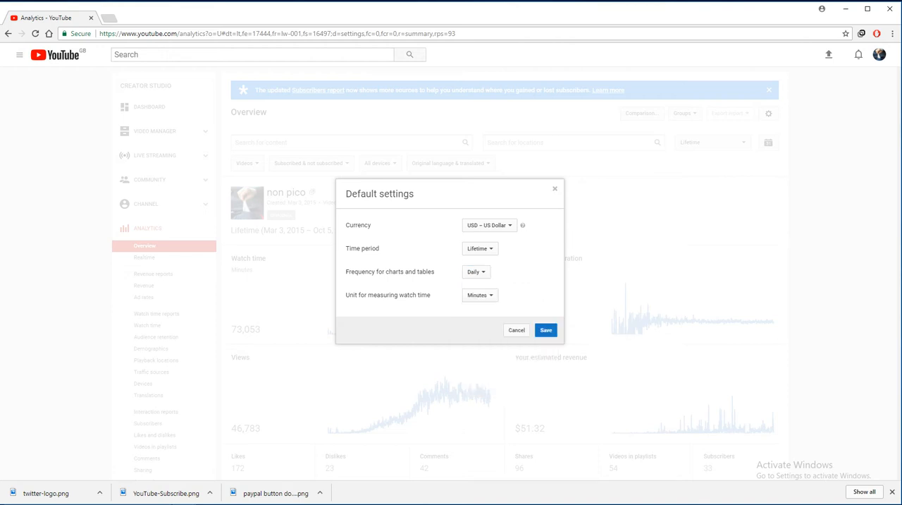